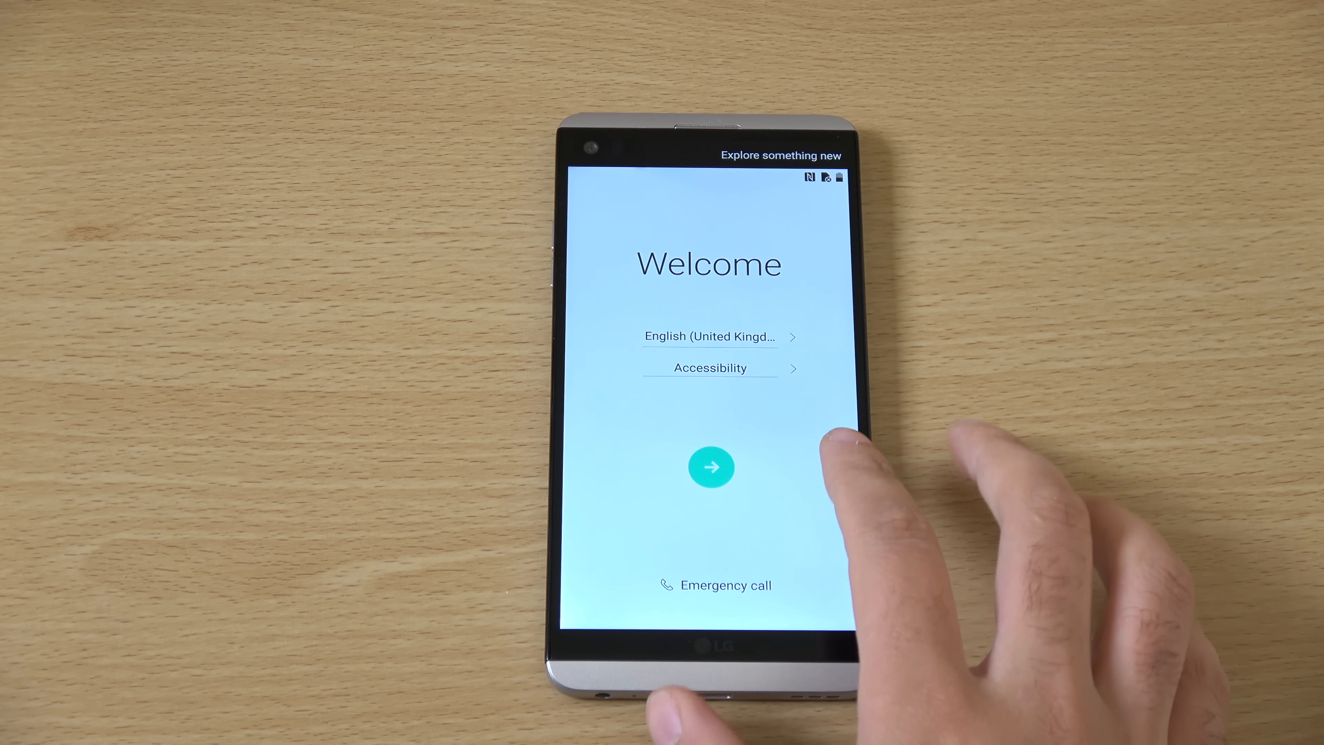
Continue past Welcome, skip Insert SIM card, and switch Wi-Fi on.
{"action": "left_click", "coordinate": [710, 467]}
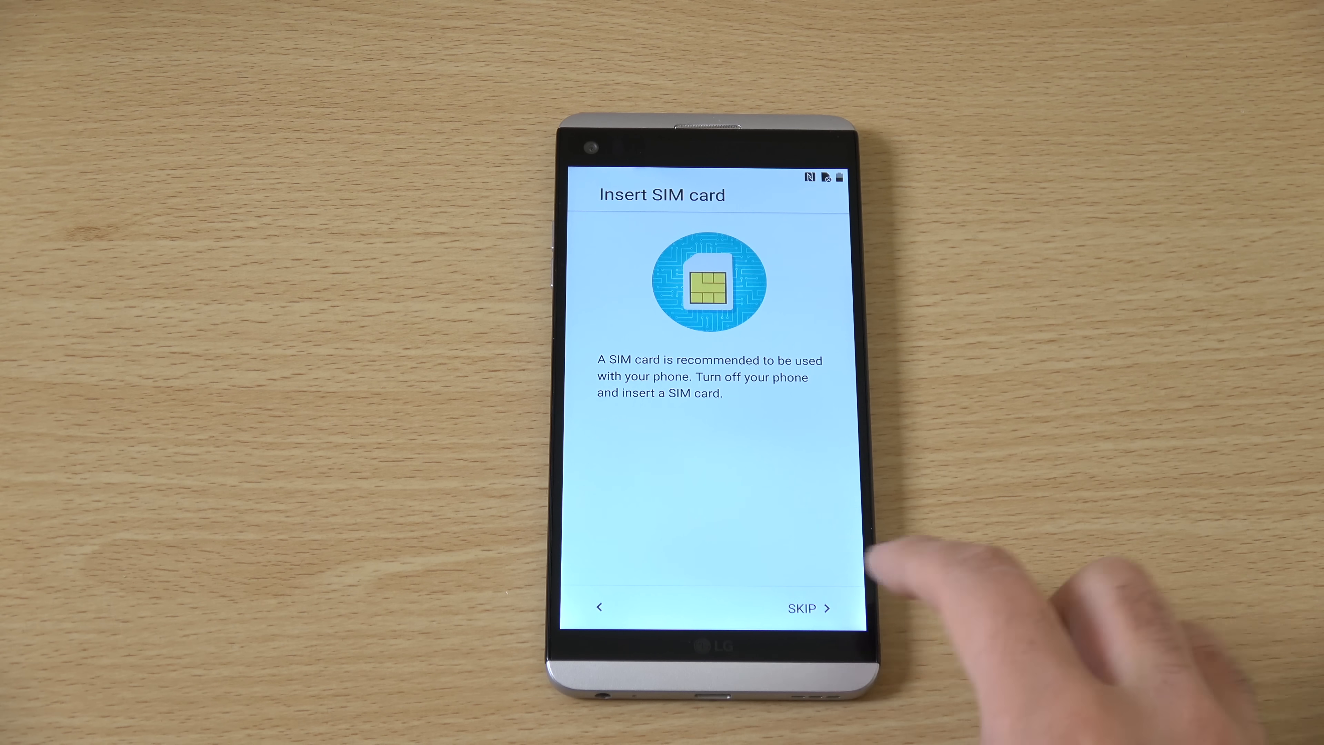
{"action": "left_click", "coordinate": [801, 608]}
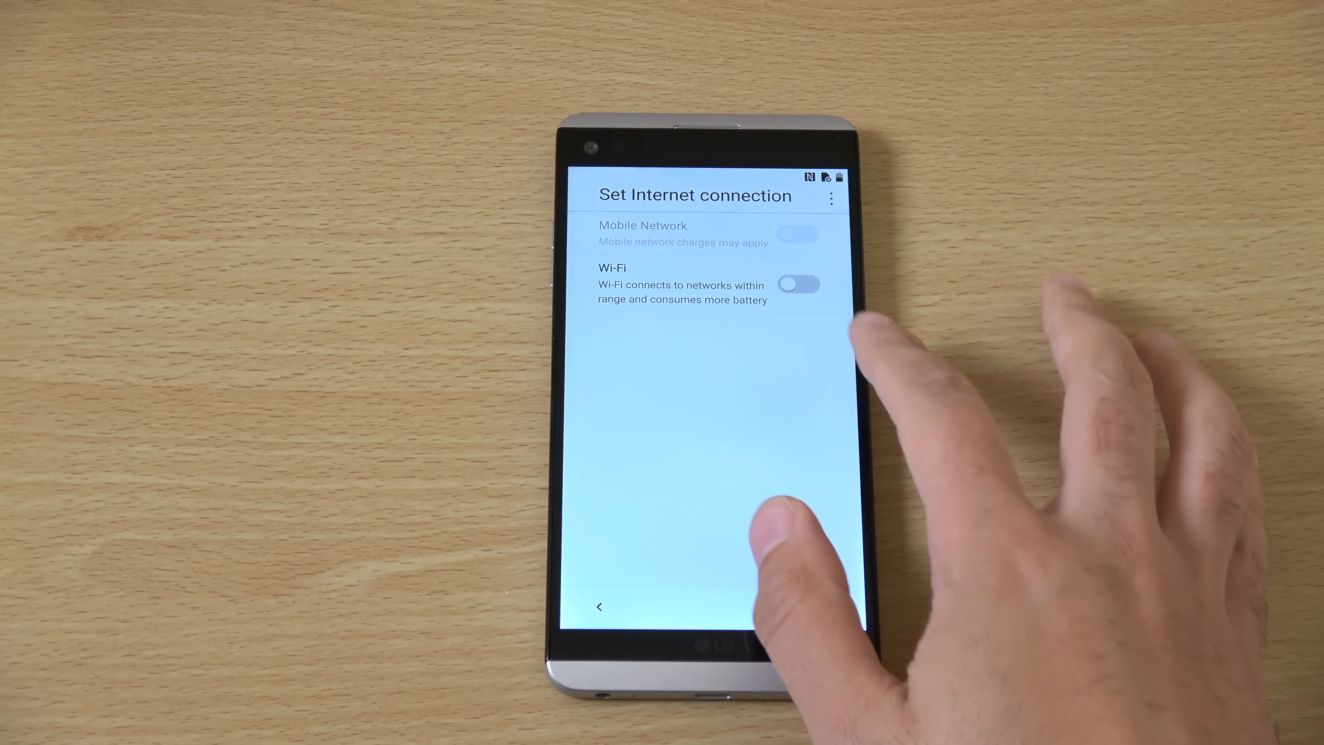
{"action": "left_click", "coordinate": [799, 283]}
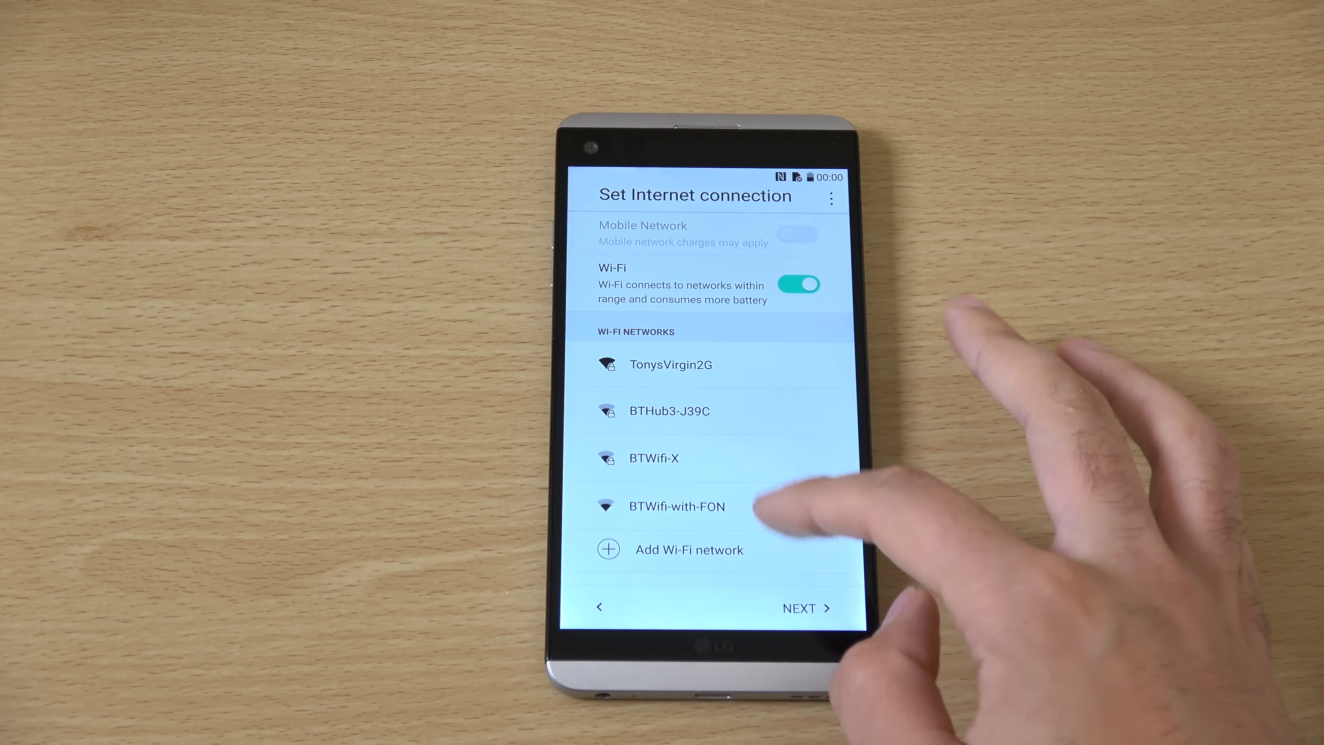
Select the home Wi-Fi network, enter its password and connect.
{"action": "left_click", "coordinate": [831, 198]}
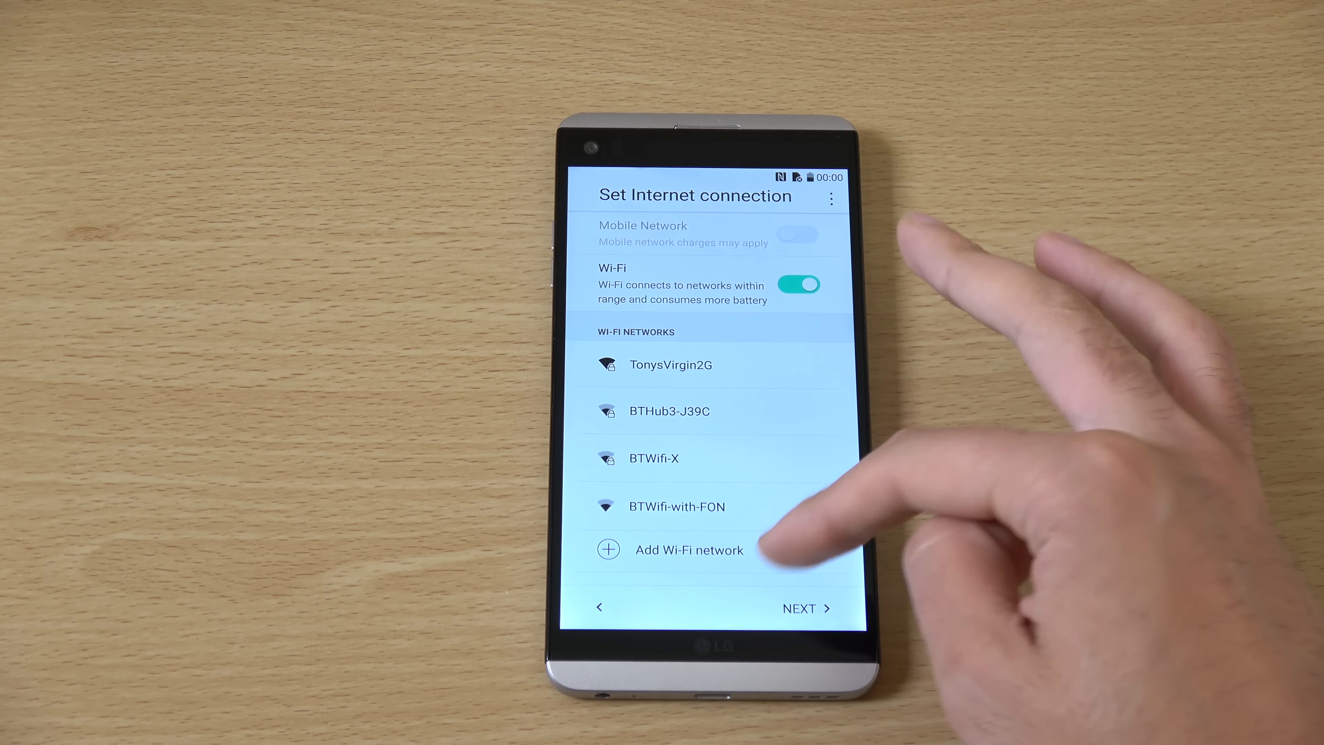
{"action": "left_click", "coordinate": [805, 608]}
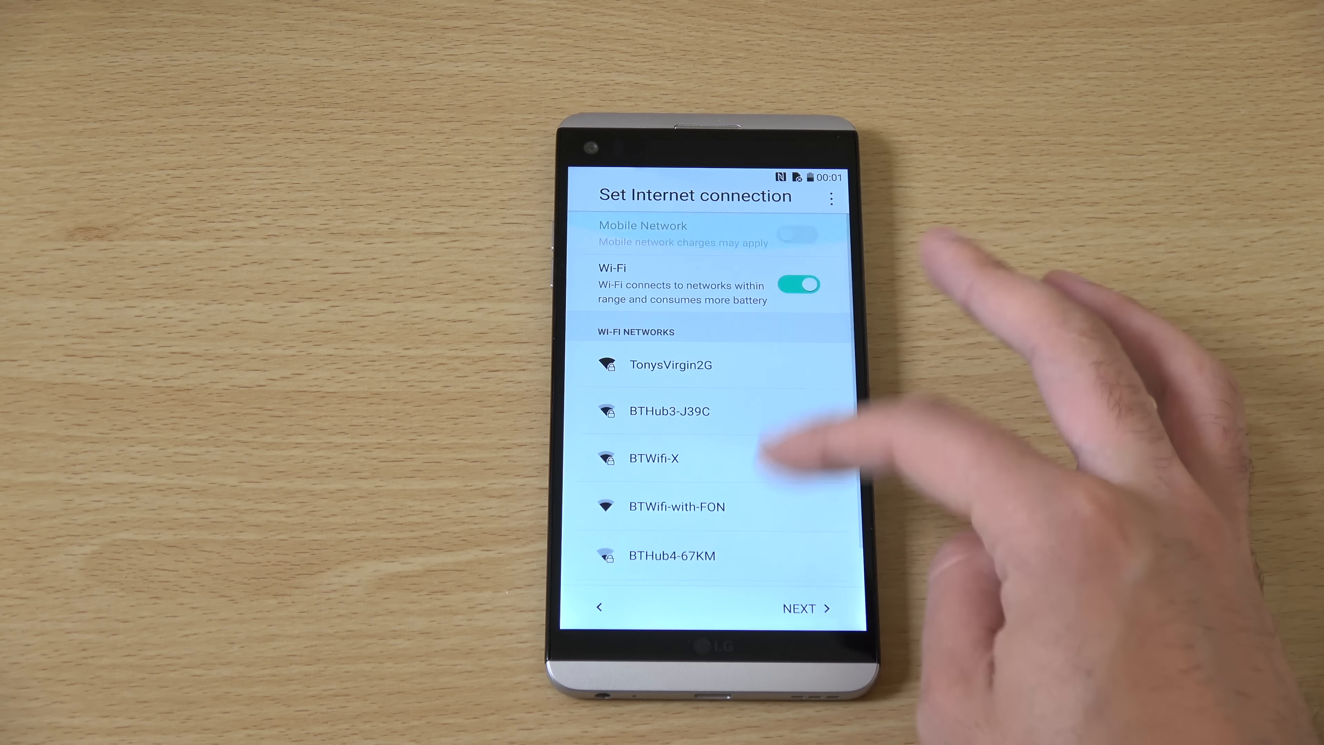
{"action": "left_click", "coordinate": [669, 365]}
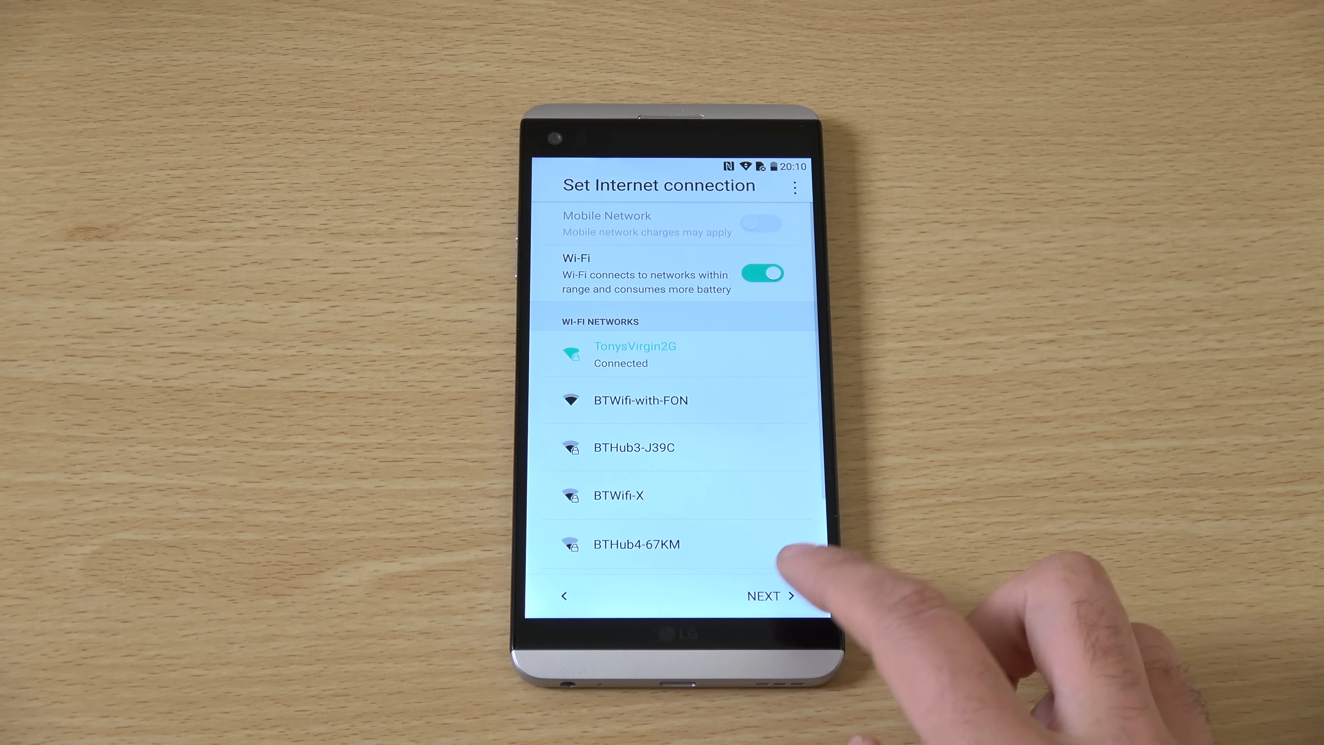
Set the phone up as new and skip adding a Google account, confirming the skip.
{"action": "left_click", "coordinate": [767, 595]}
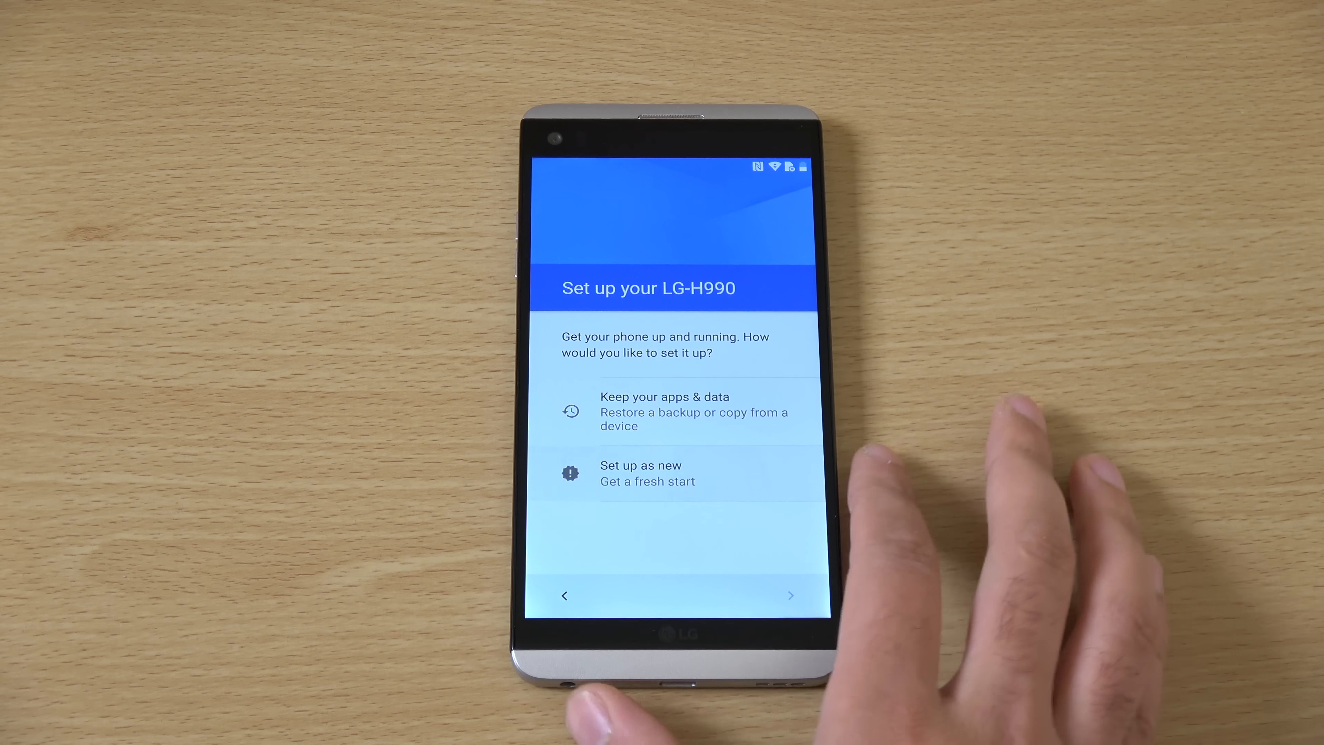
{"action": "left_click", "coordinate": [676, 472]}
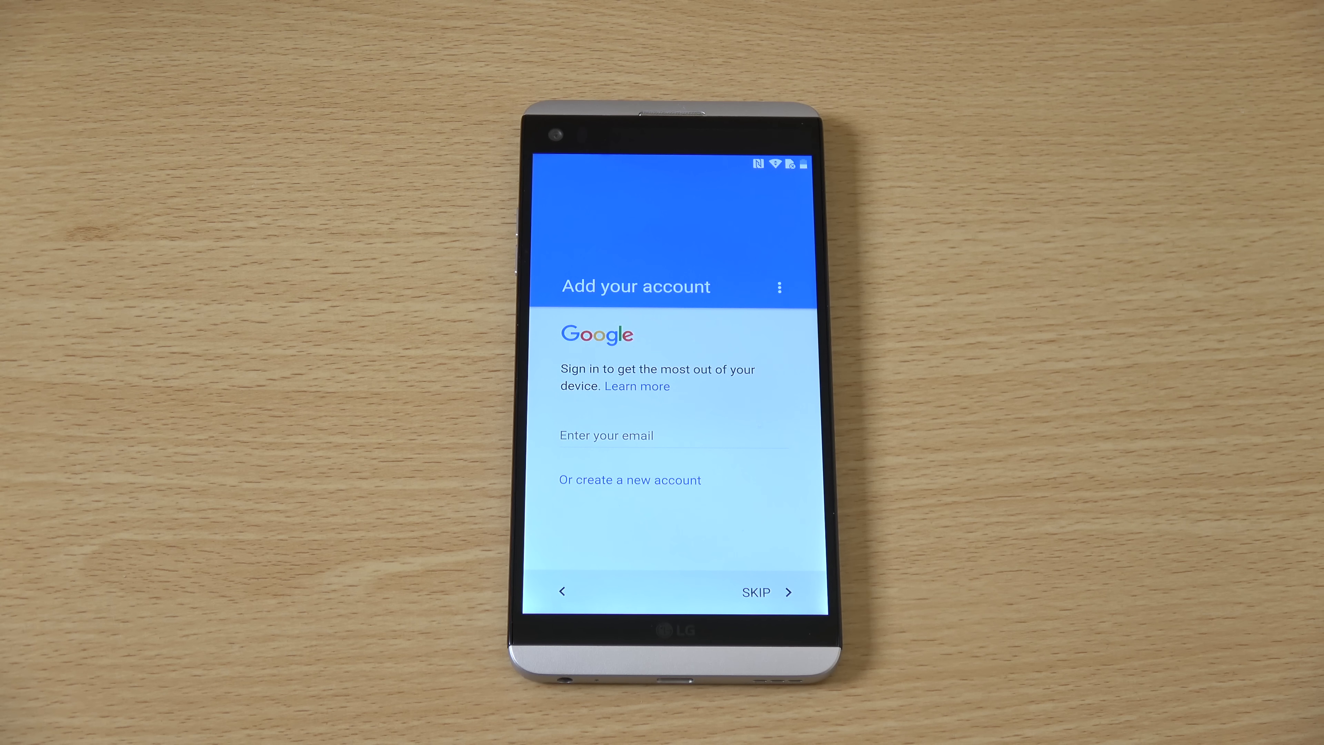
{"action": "left_click", "coordinate": [755, 591]}
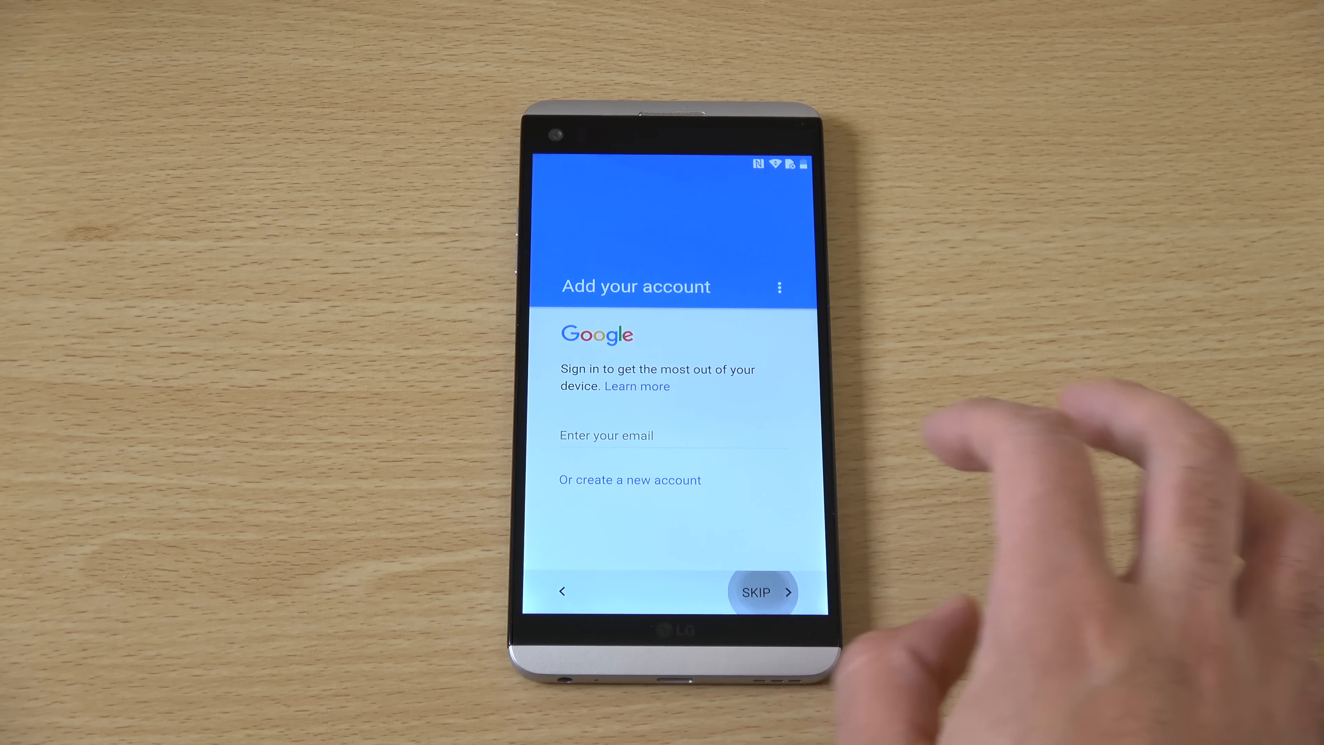
{"action": "left_click", "coordinate": [756, 590]}
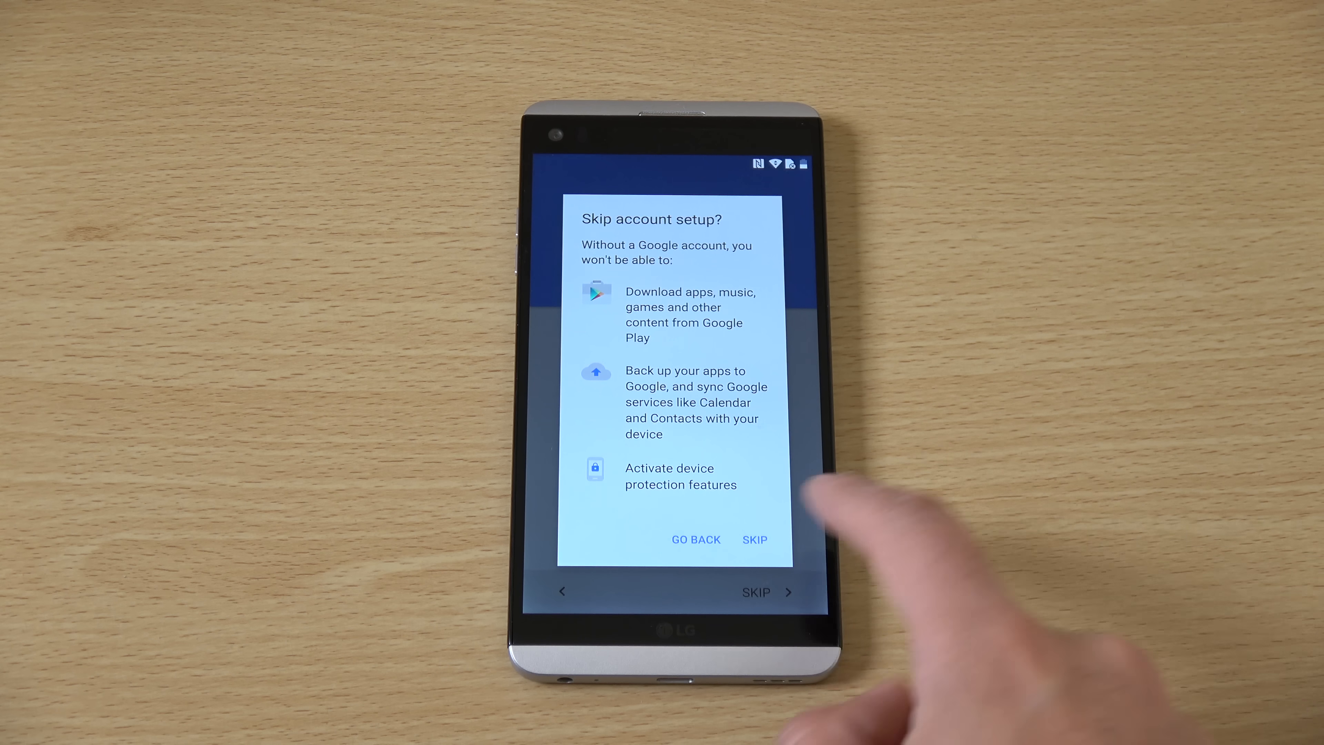
{"action": "left_click", "coordinate": [754, 539]}
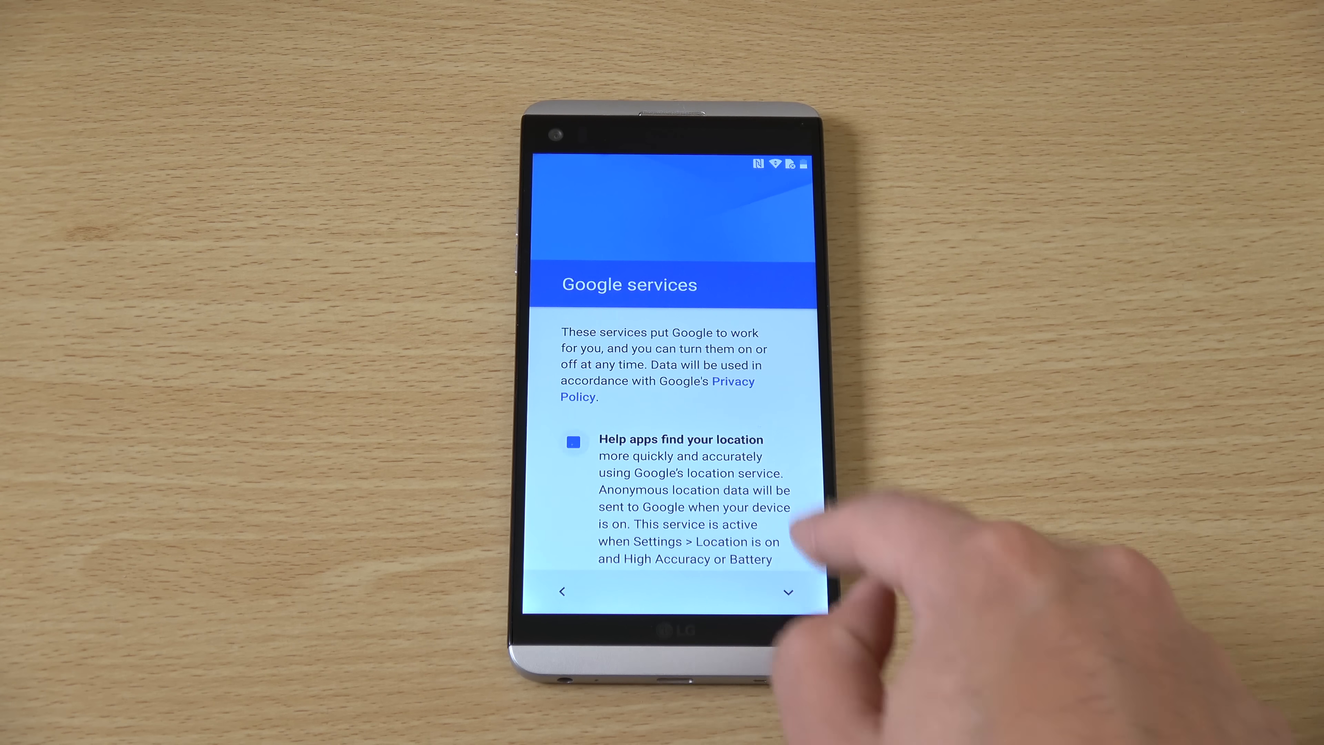
Accept Google services, keep the detected date, time and zone, and continue without a name.
{"action": "scroll", "scroll_direction": "down", "scroll_amount": 3}
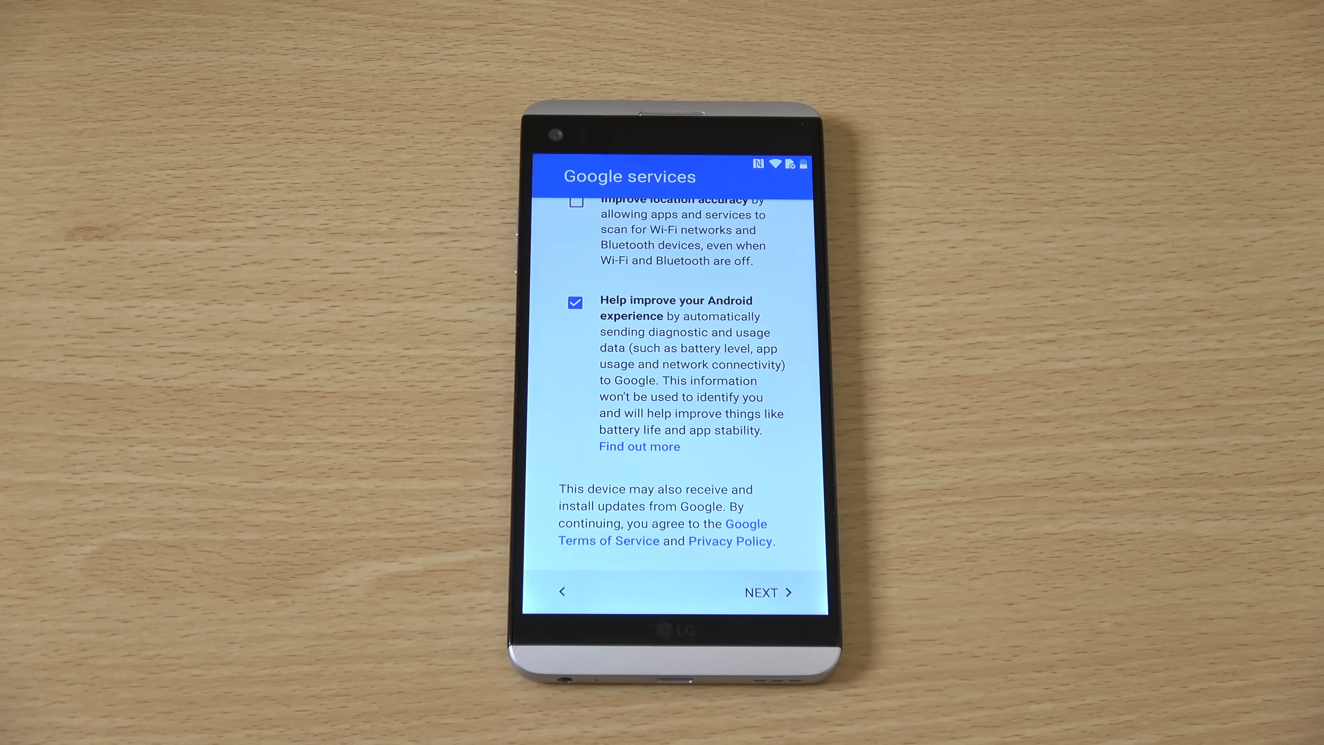
{"action": "left_click", "coordinate": [760, 591]}
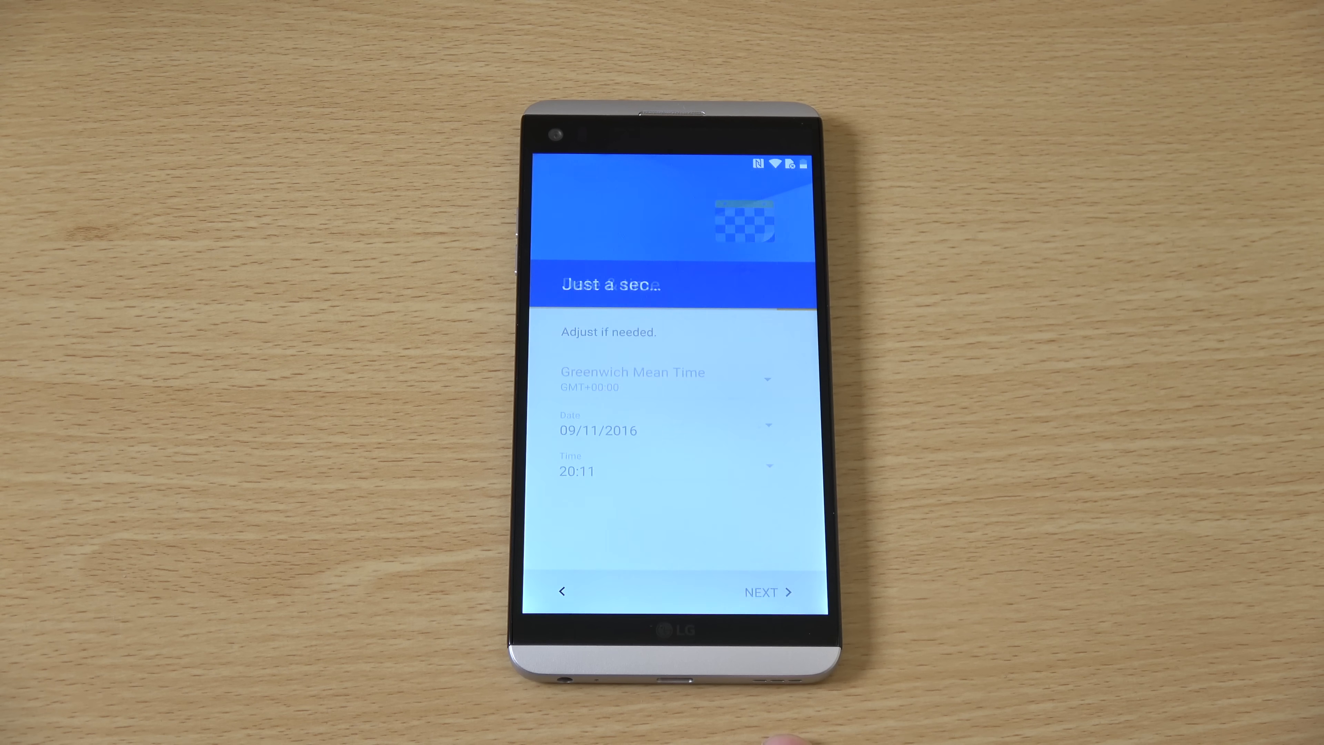
{"action": "left_click", "coordinate": [759, 591]}
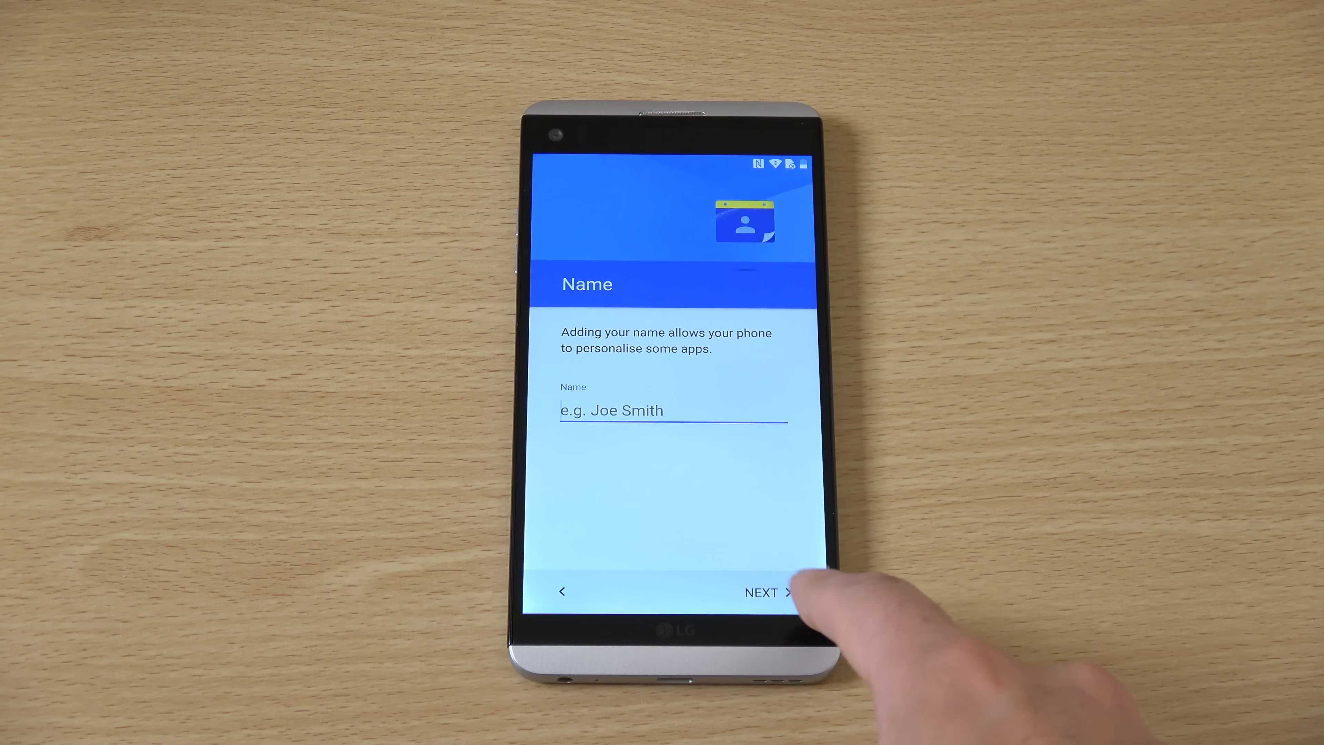
{"action": "left_click", "coordinate": [760, 591]}
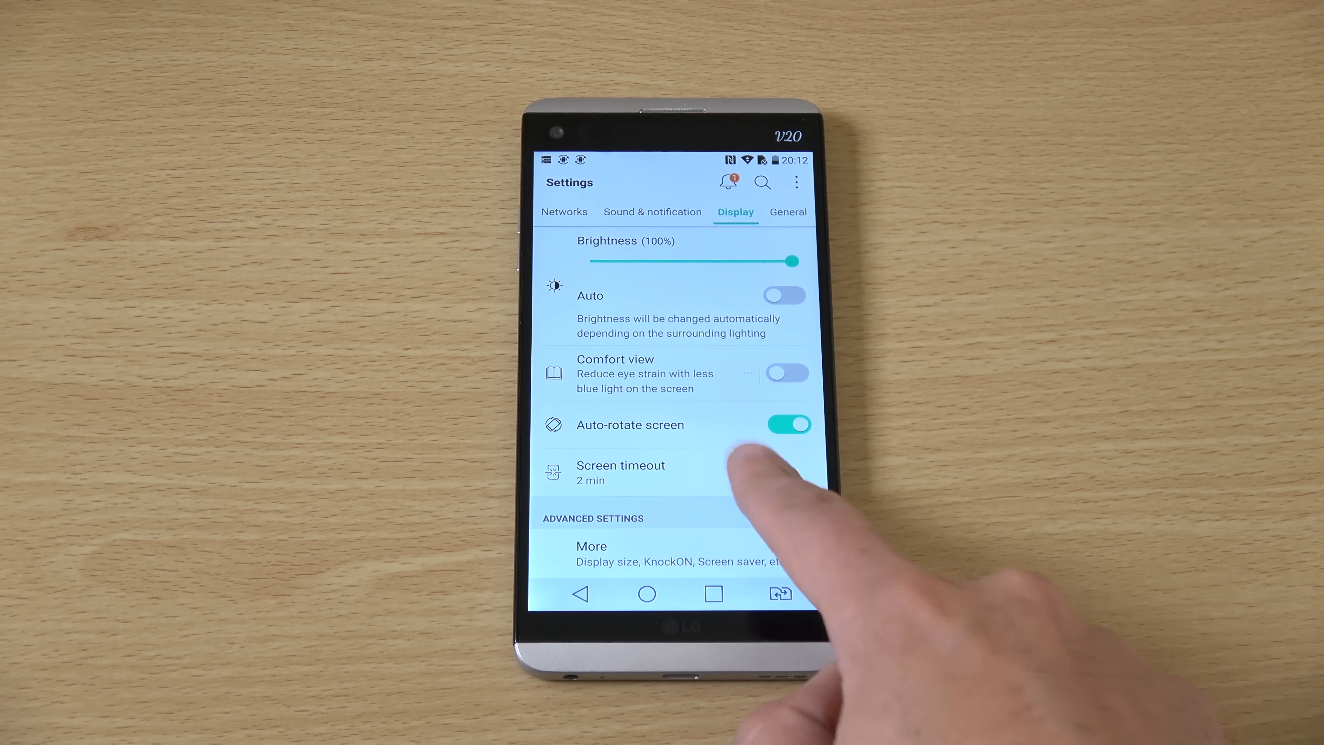
Keep the button bar white and drag the SIM switch off the button combination bar.
{"action": "left_click", "coordinate": [621, 473]}
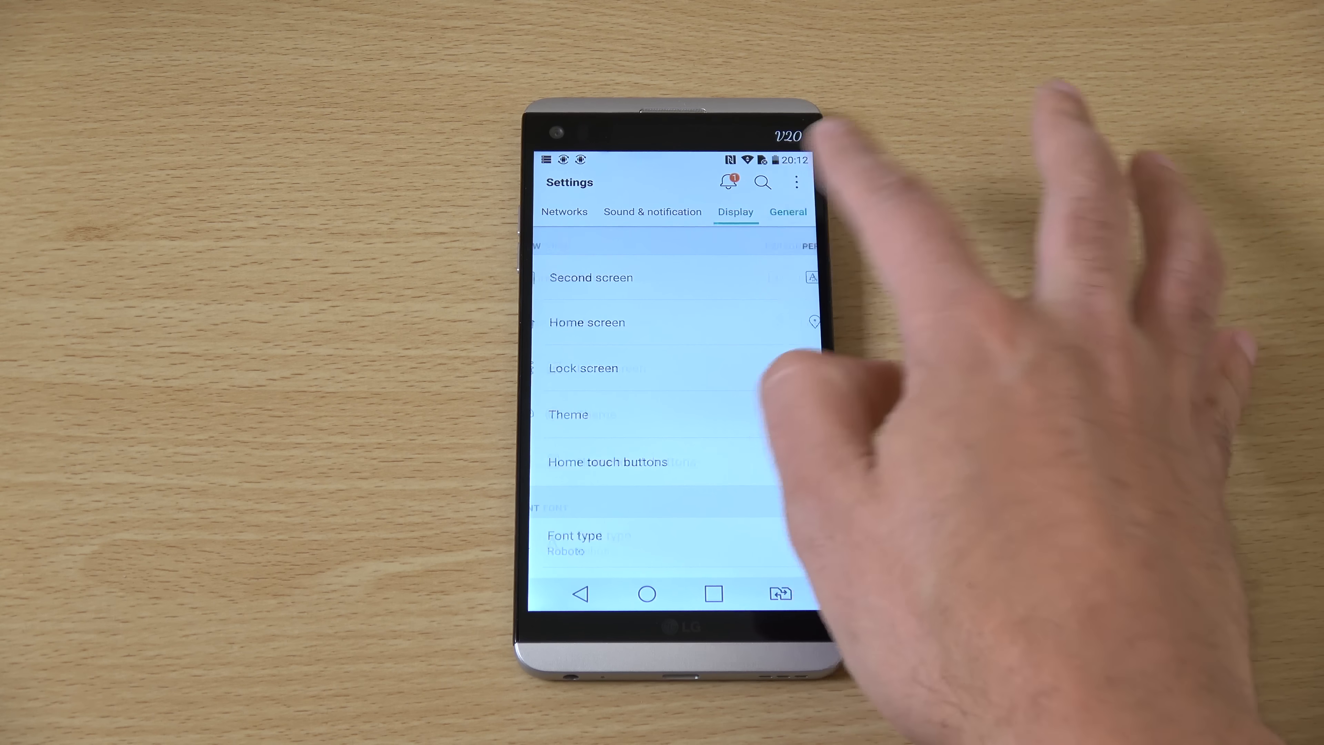
{"action": "left_click", "coordinate": [635, 461]}
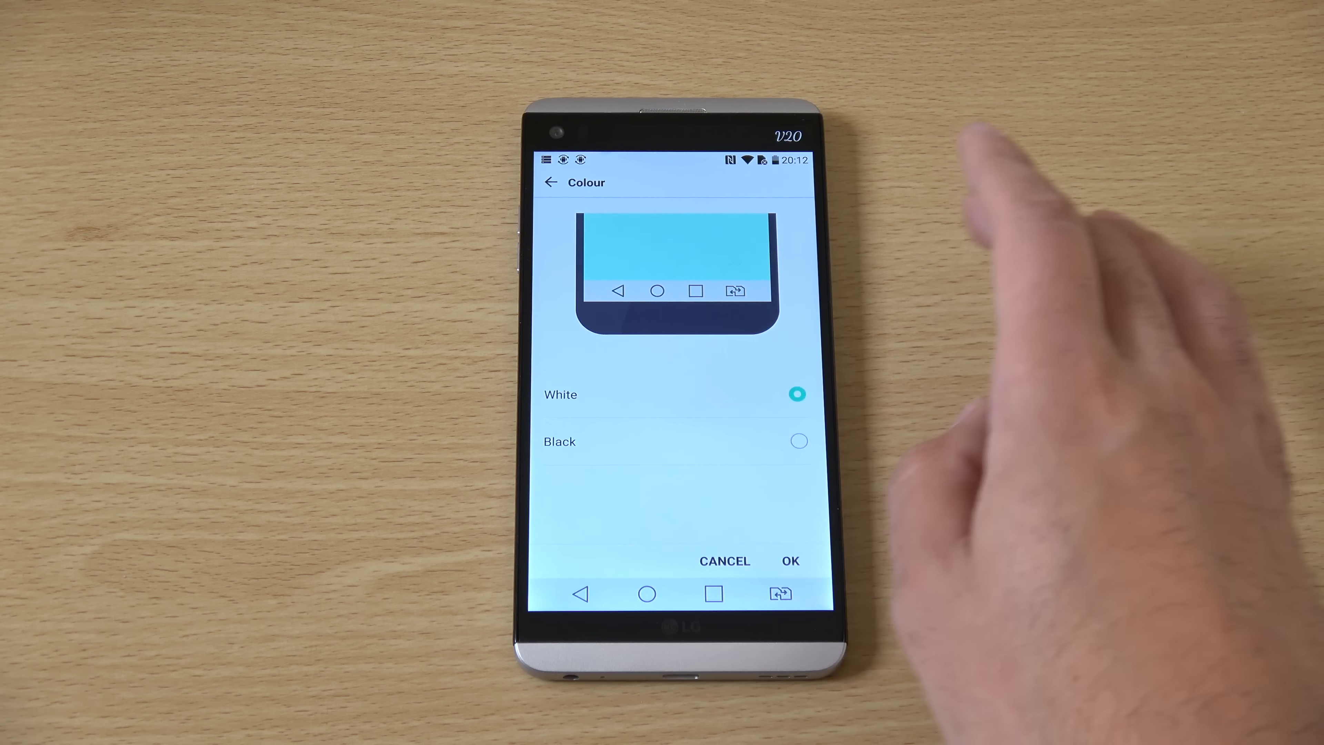
{"action": "left_click", "coordinate": [789, 560]}
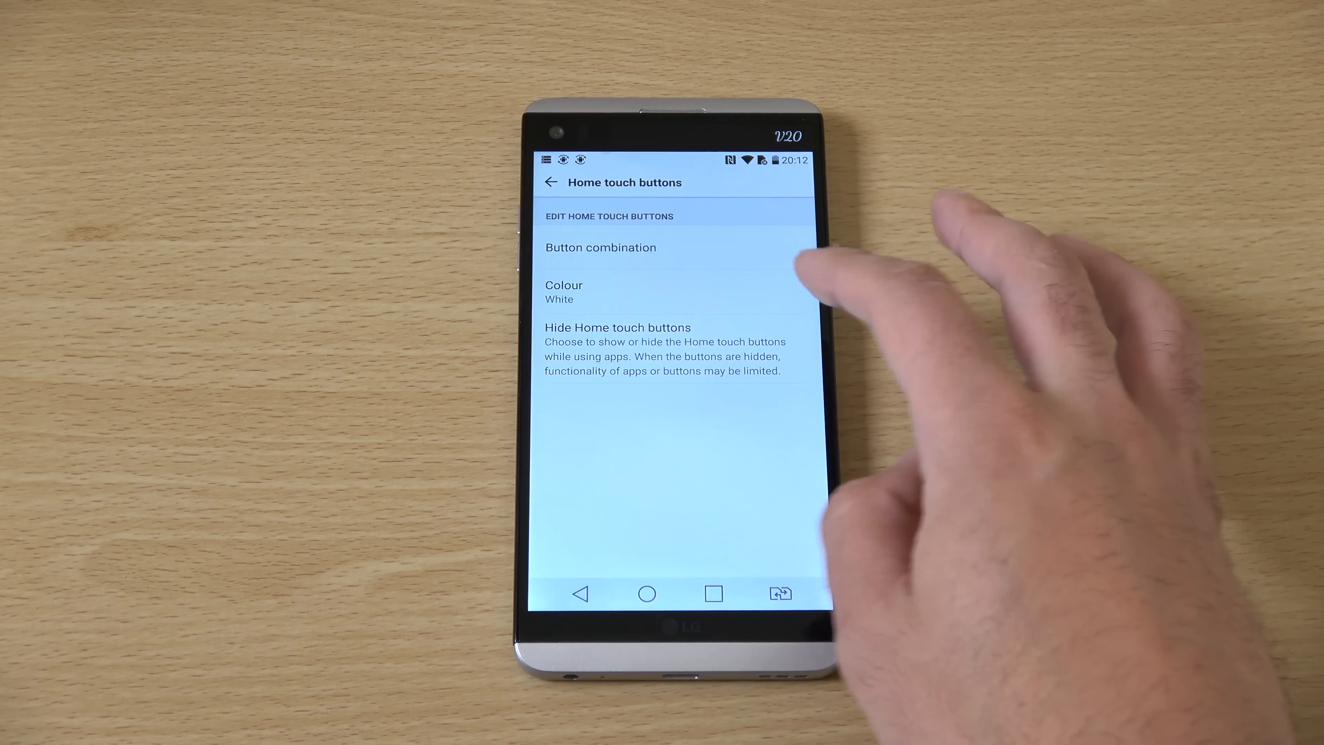
{"action": "left_click", "coordinate": [601, 247]}
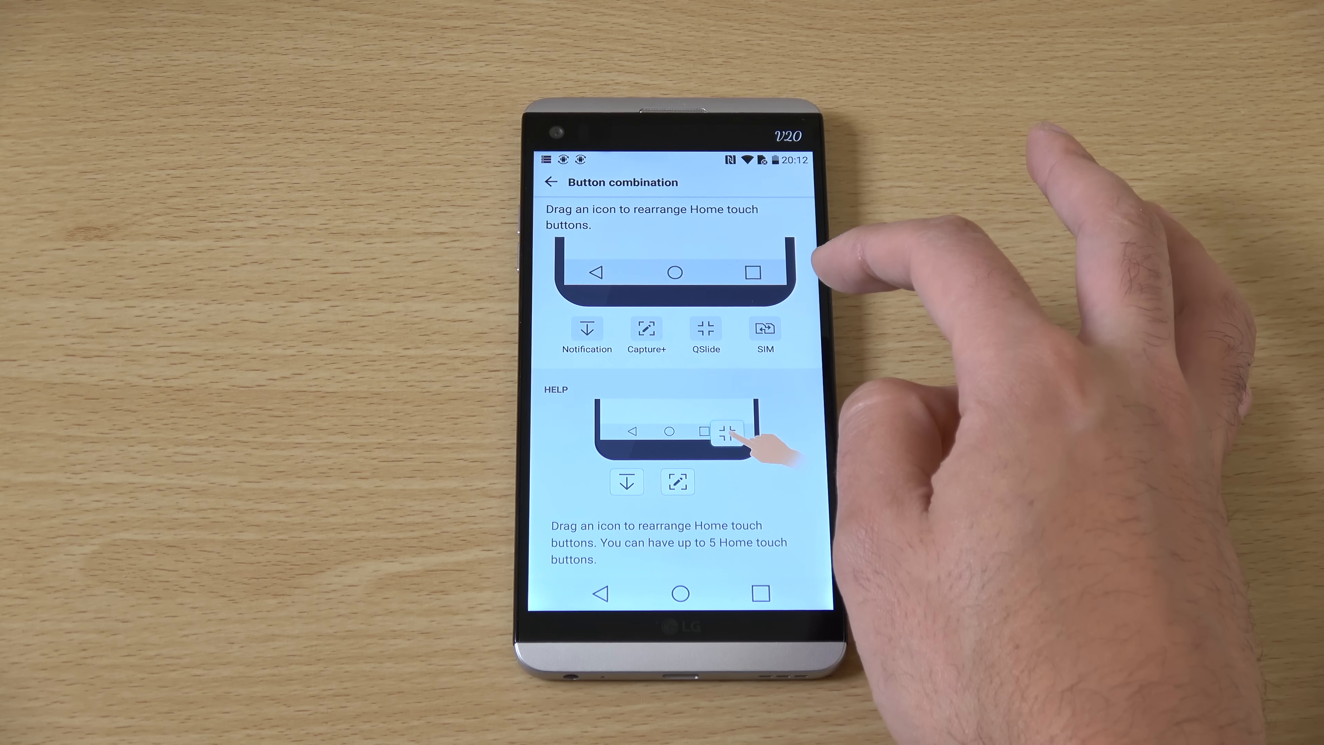
{"action": "left_click_drag", "start_coordinate": [724, 431], "coordinate": [724, 482]}
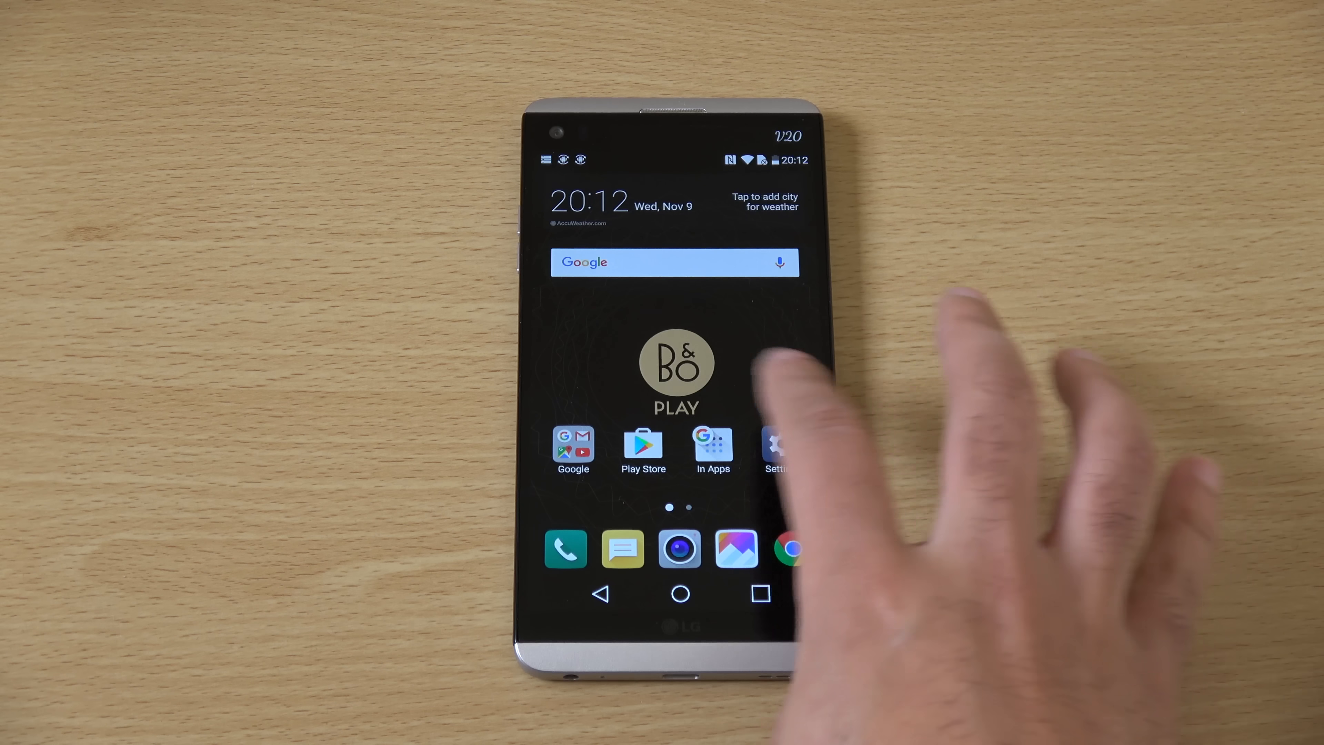
Browse to the second home page and back, then launch the Camera from the dock.
{"action": "left_click", "coordinate": [565, 549]}
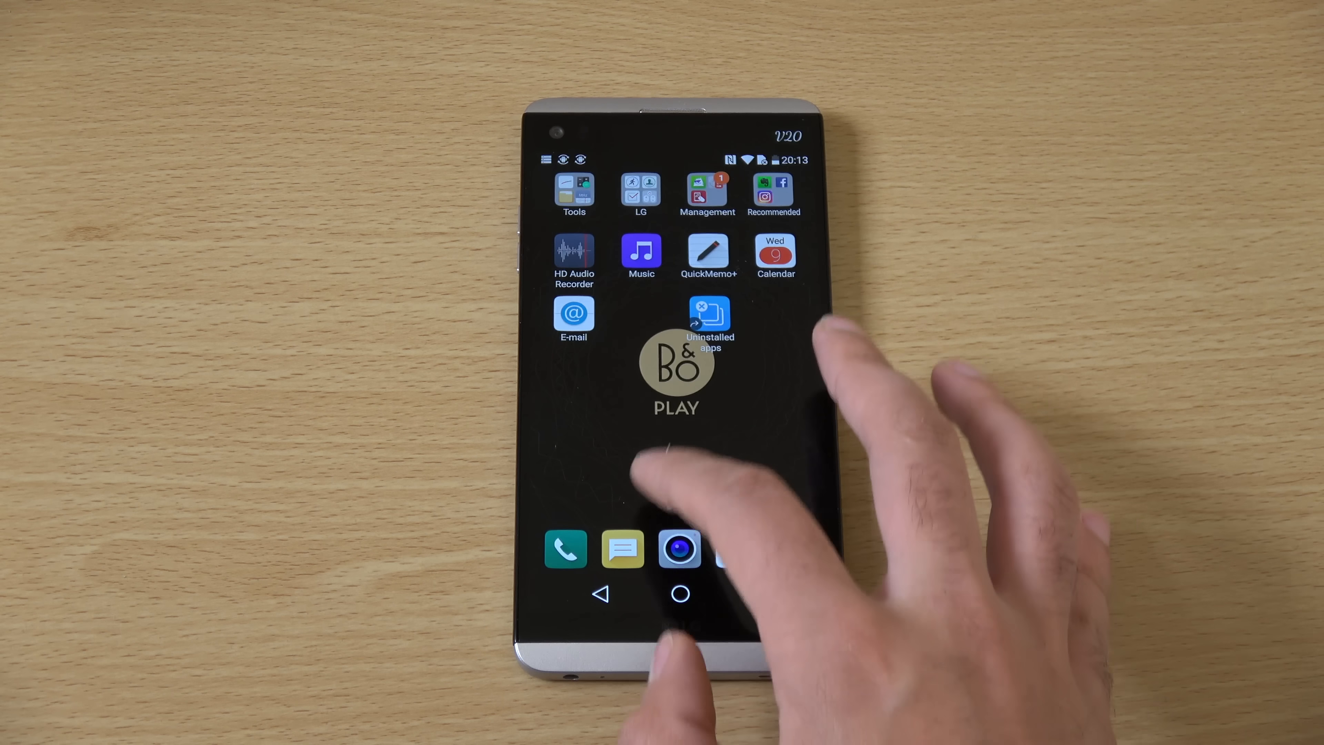
{"action": "left_click", "coordinate": [640, 253]}
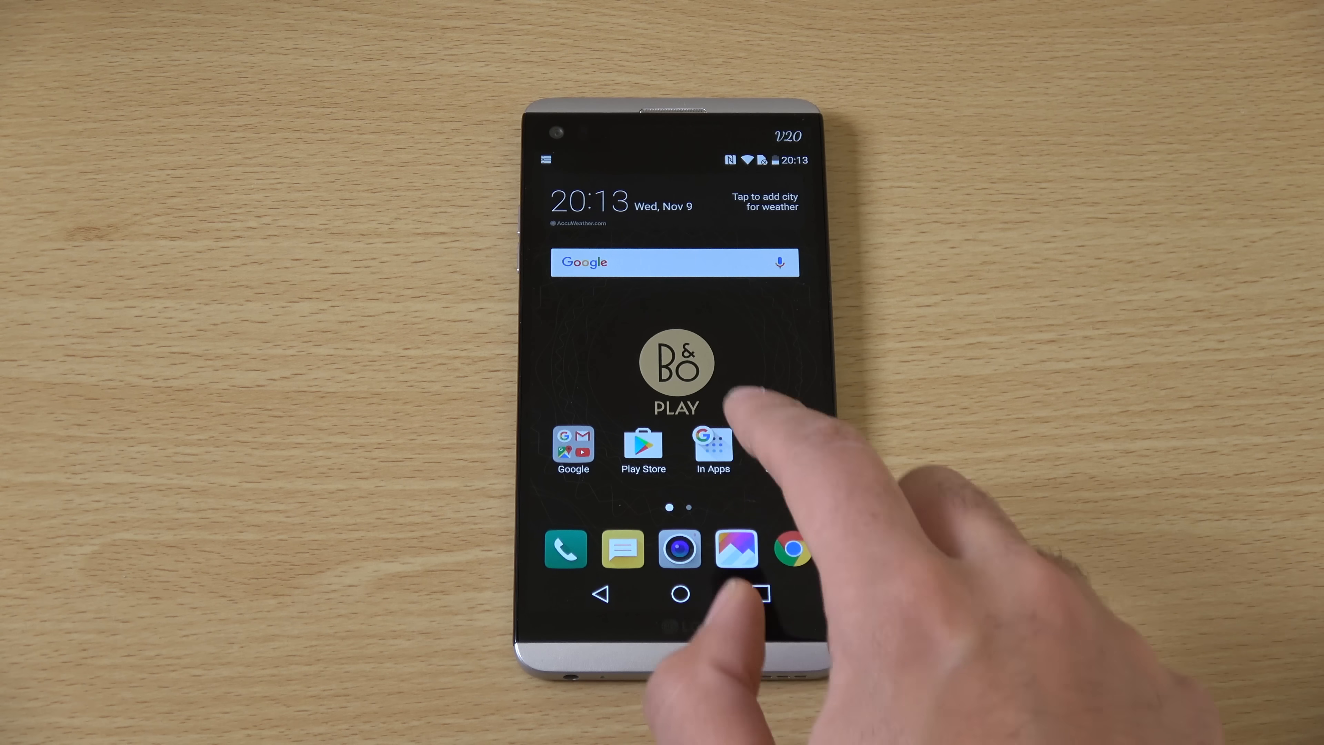
{"action": "left_click", "coordinate": [678, 548]}
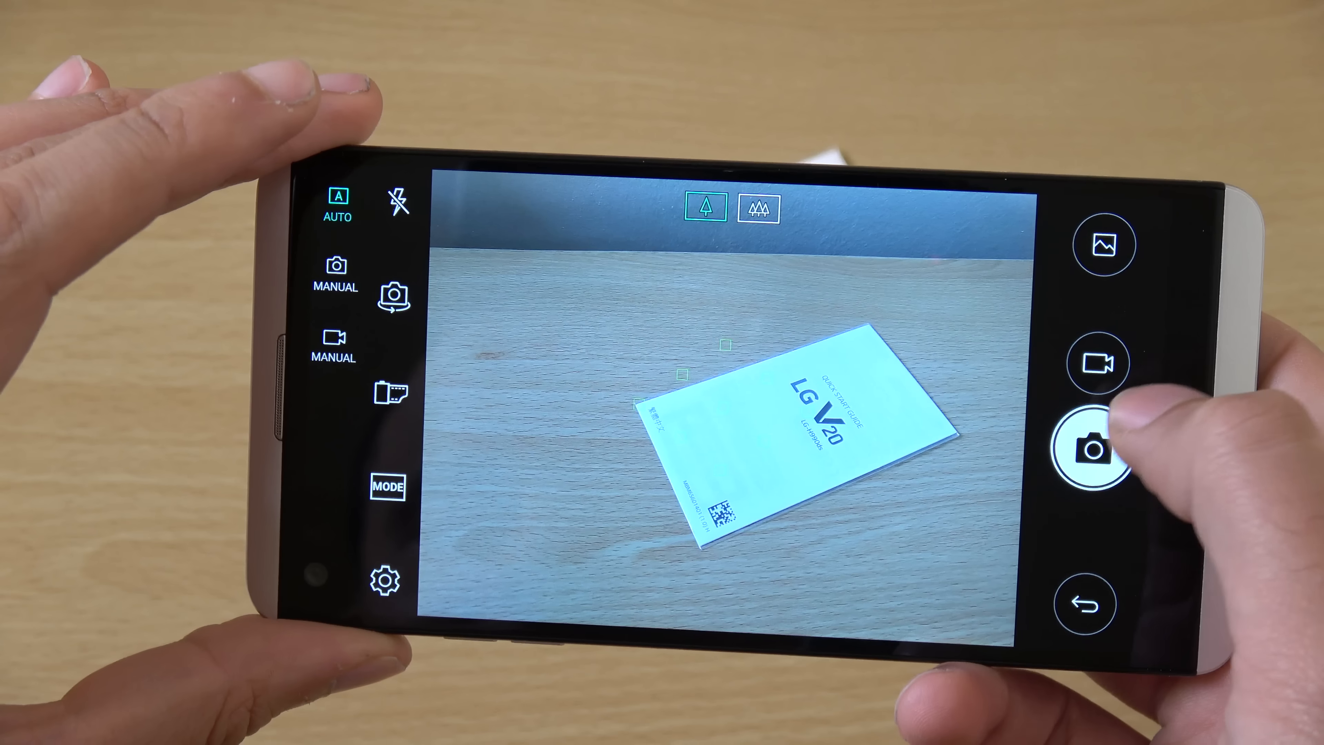
Capture two photos of the quick start guide lying on the desk.
{"action": "left_click", "coordinate": [1090, 448]}
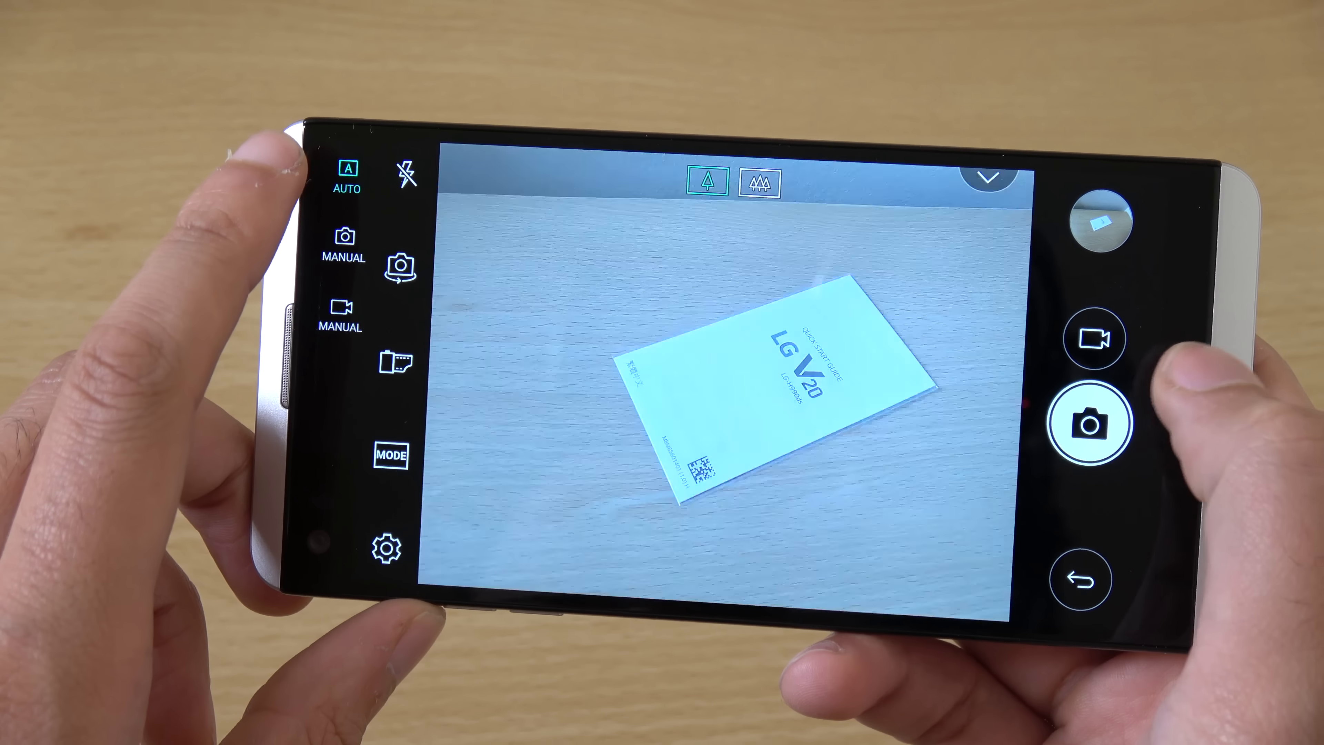
{"action": "left_click", "coordinate": [1092, 422]}
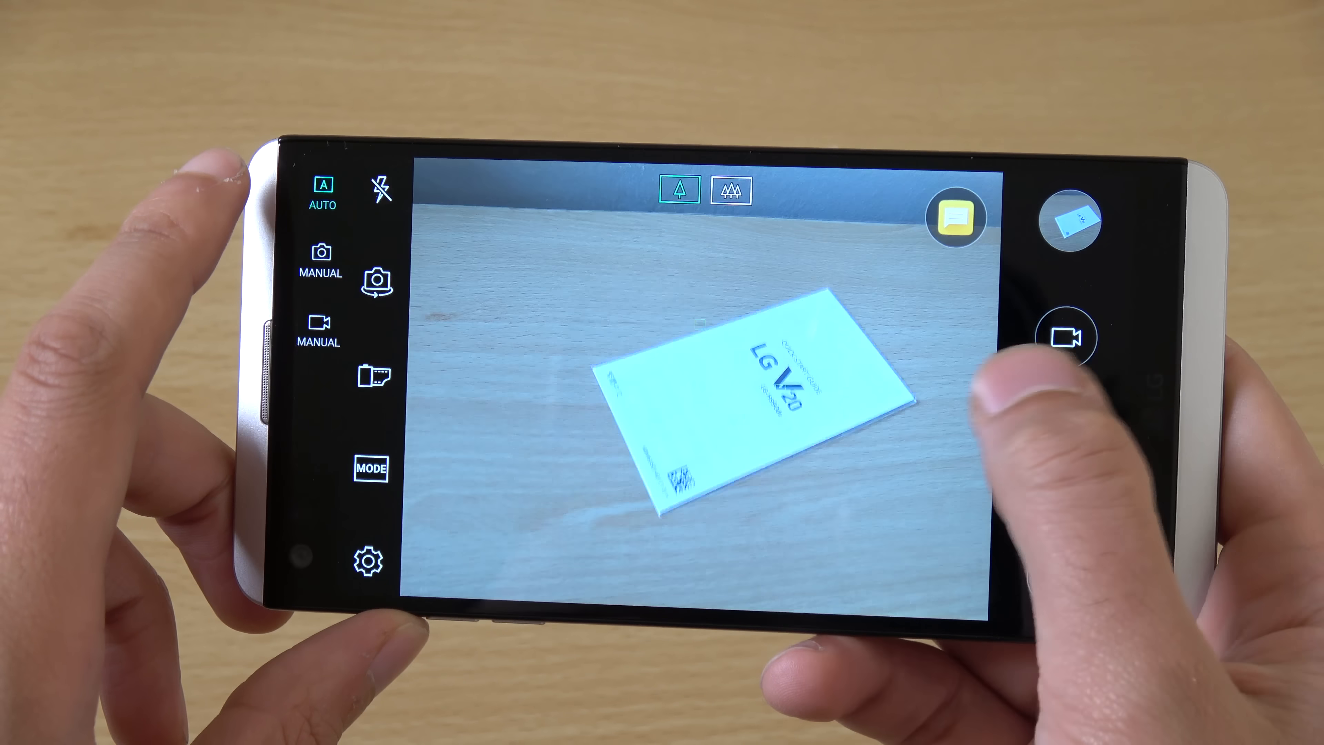